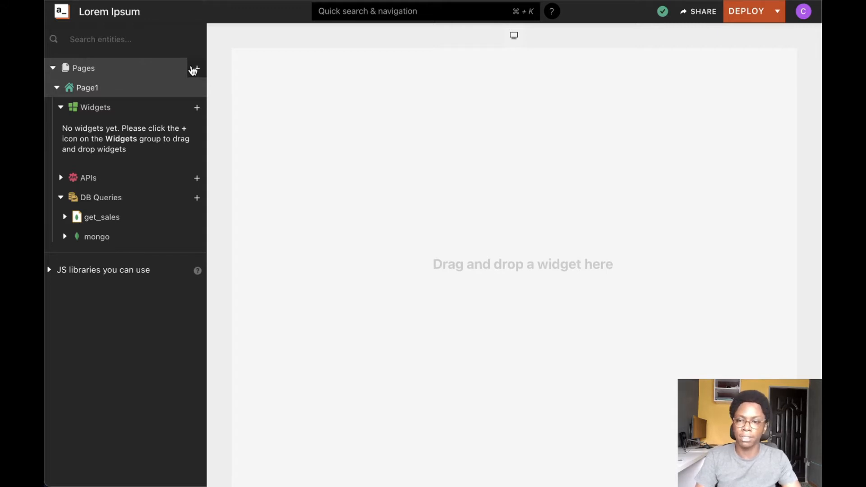
Open the widget catalogue from the + beside Widgets in the entity explorer.
{"action": "left_click", "coordinate": [197, 108]}
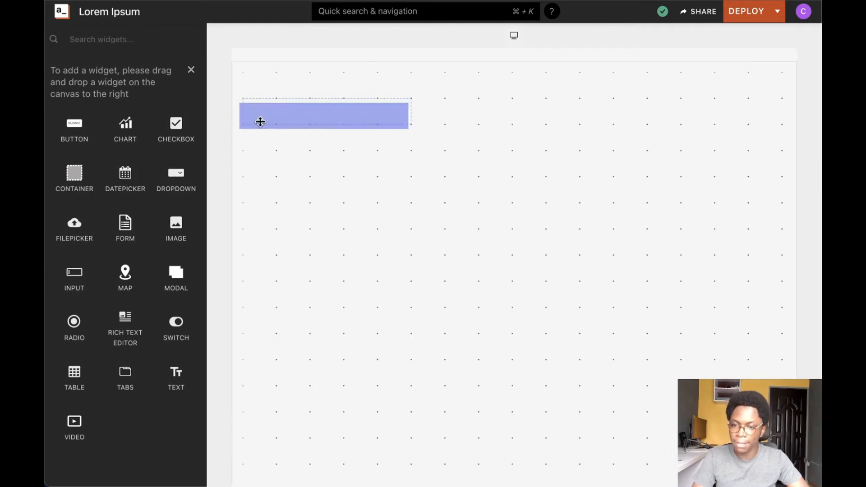
Drop an Input widget on the canvas, set its data type to Number, and test with 1212.
{"action": "left_click", "coordinate": [325, 114]}
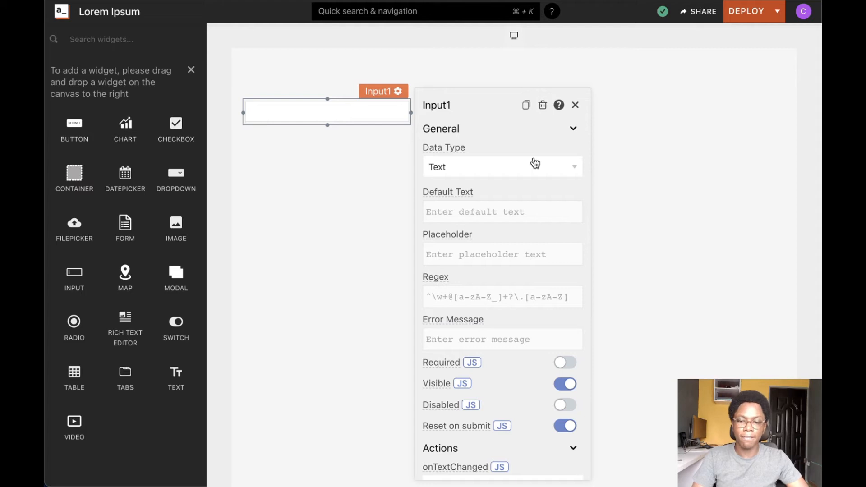
{"action": "mouse_move", "coordinate": [413, 258]}
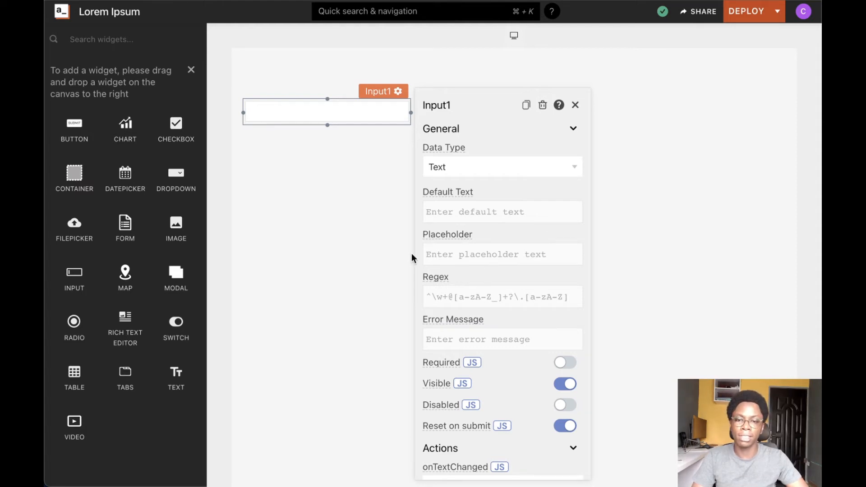
{"action": "mouse_move", "coordinate": [446, 151]}
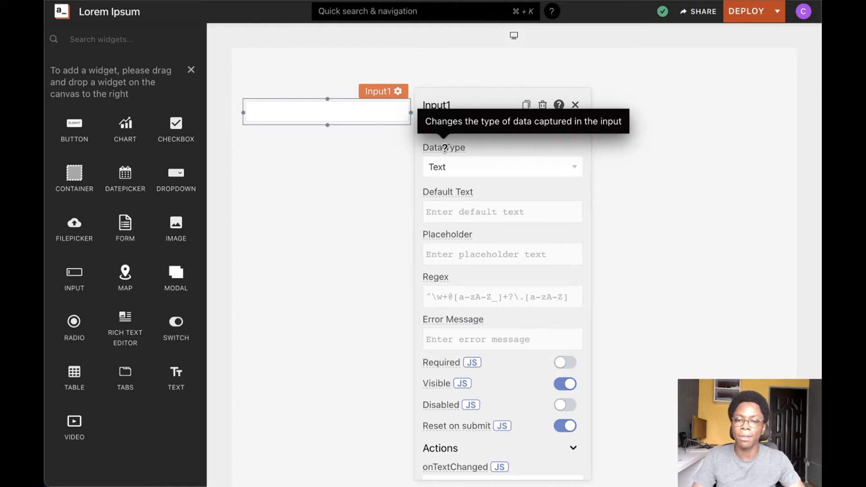
{"action": "left_click", "coordinate": [502, 167]}
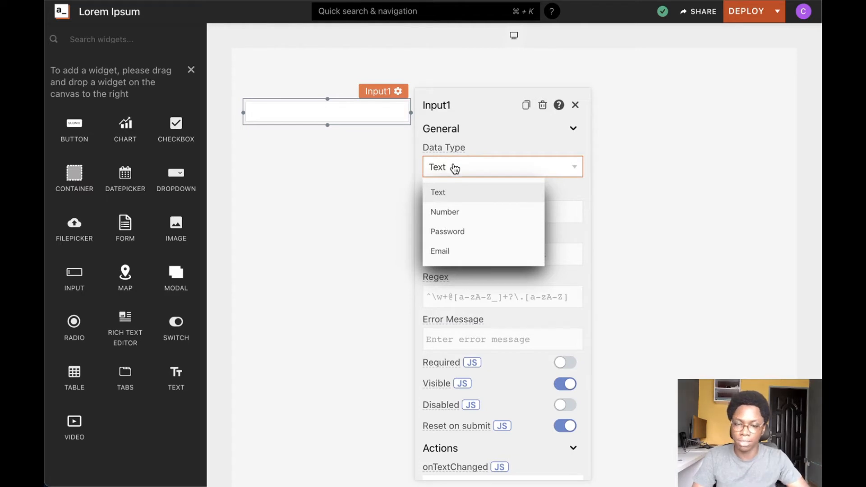
{"action": "mouse_move", "coordinate": [473, 190]}
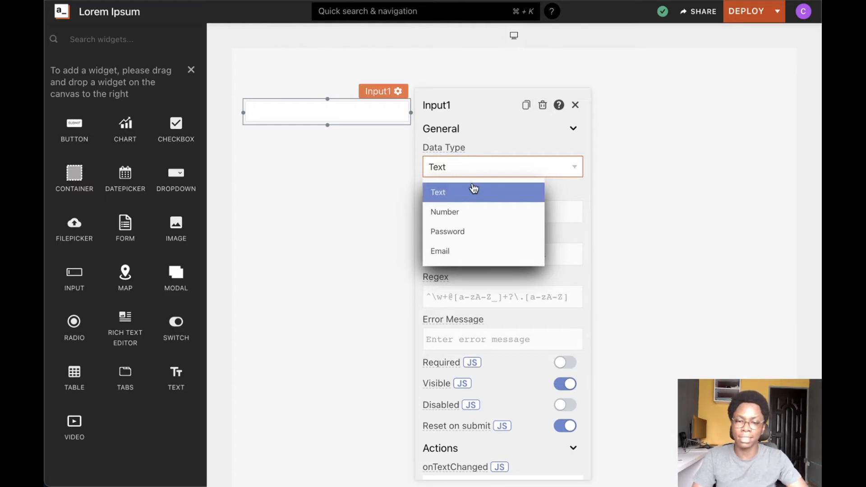
{"action": "mouse_move", "coordinate": [473, 214]}
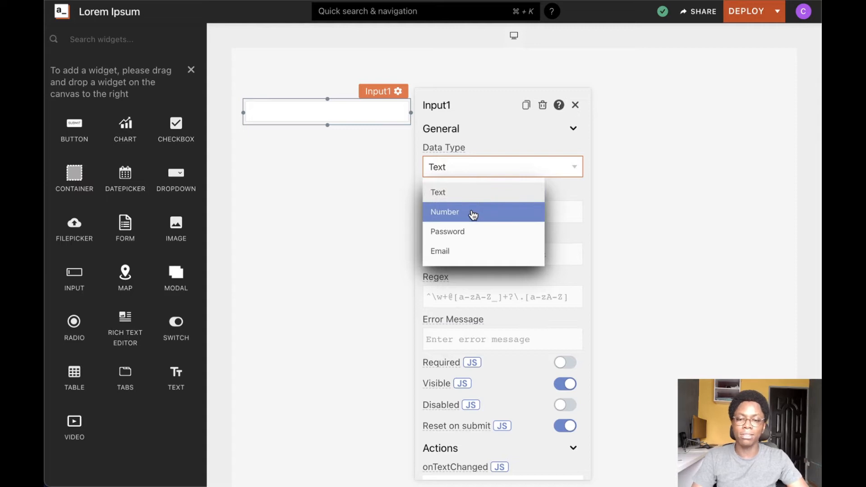
{"action": "left_click", "coordinate": [445, 212]}
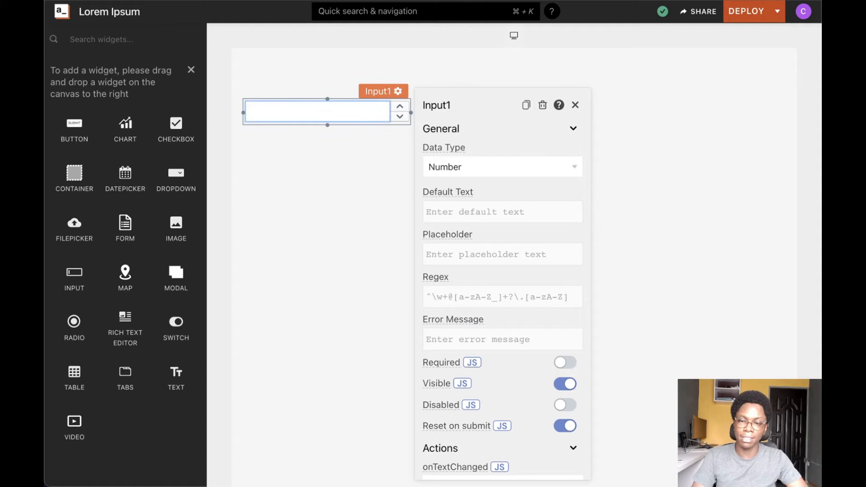
{"action": "type", "text": "1212"}
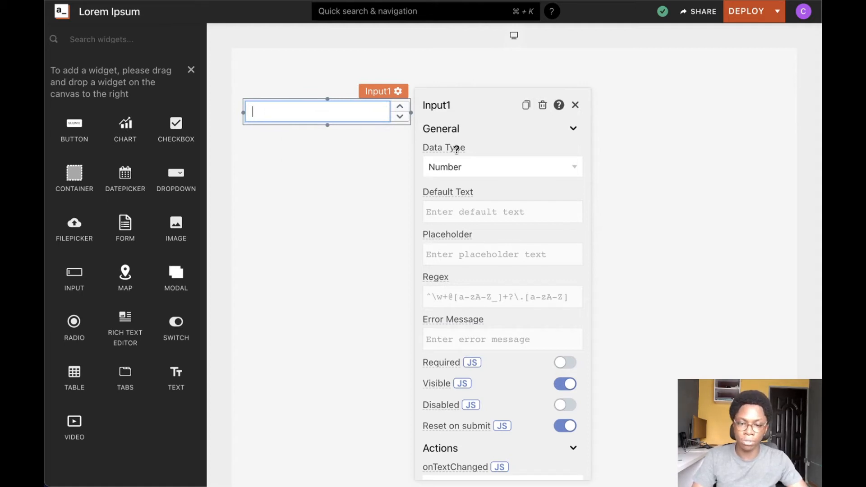
Try the Password data type with masked text, then set the data type to Email.
{"action": "left_click", "coordinate": [501, 167]}
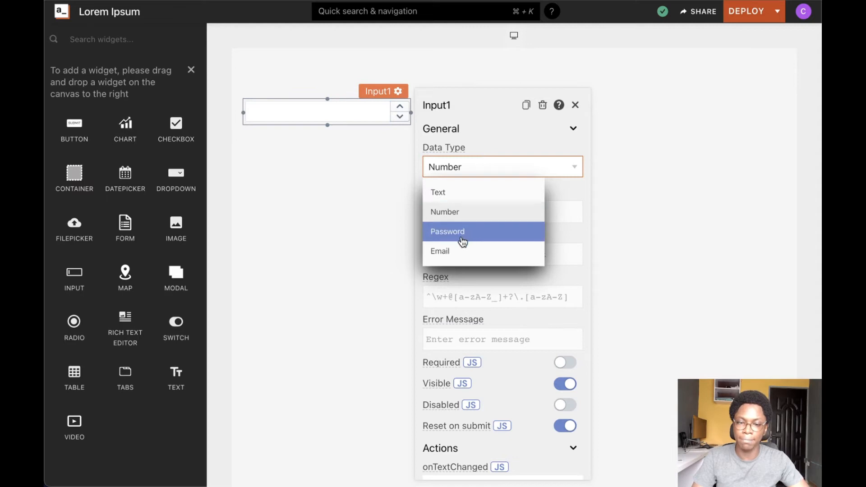
{"action": "left_click", "coordinate": [447, 231]}
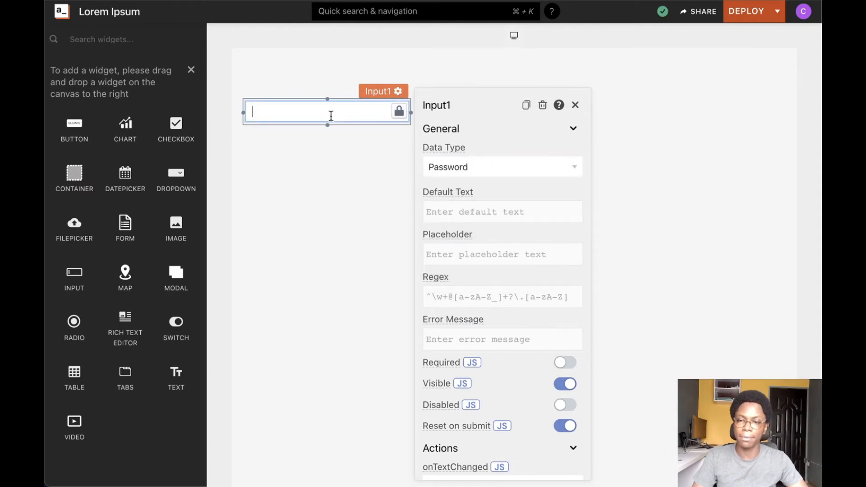
{"action": "type", "text": "•••••"}
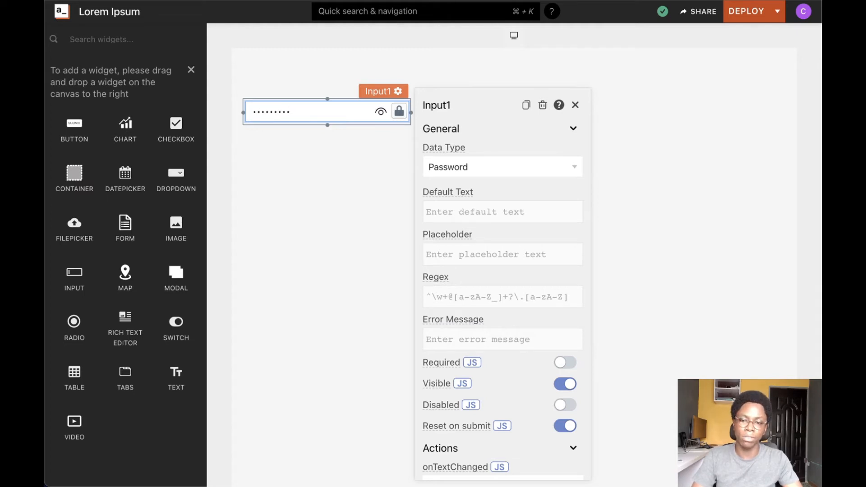
{"action": "left_click", "coordinate": [502, 167]}
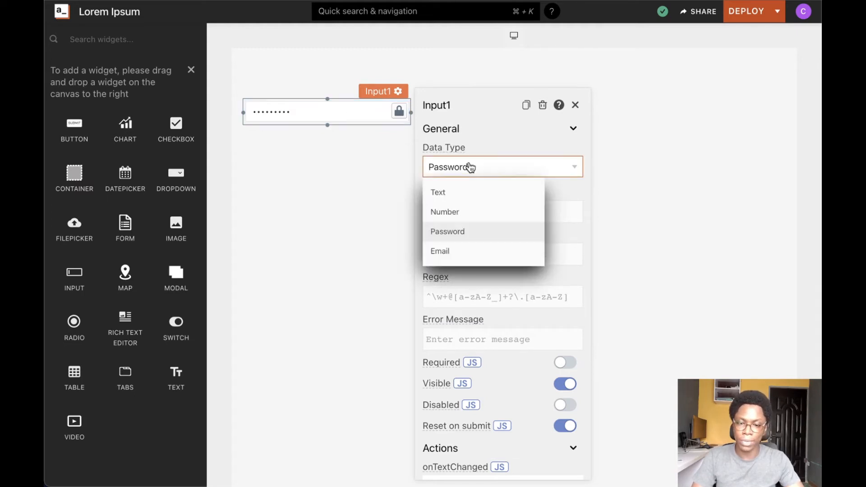
{"action": "left_click", "coordinate": [440, 251]}
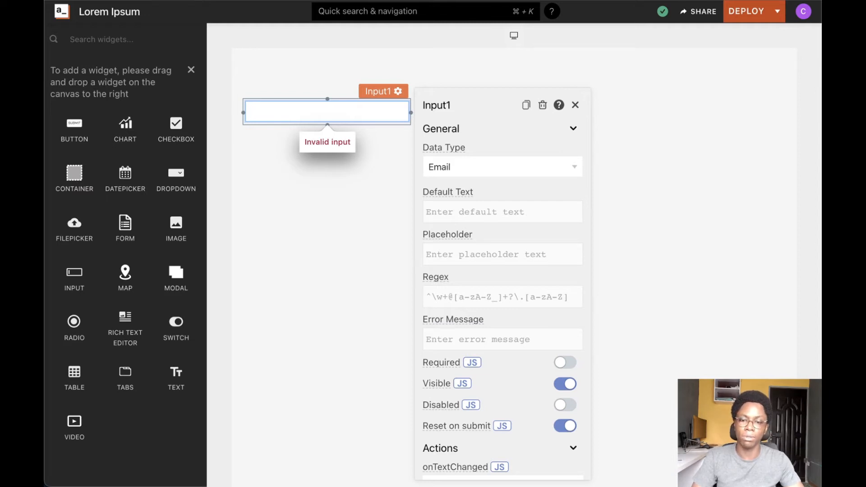
{"action": "left_click", "coordinate": [501, 212]}
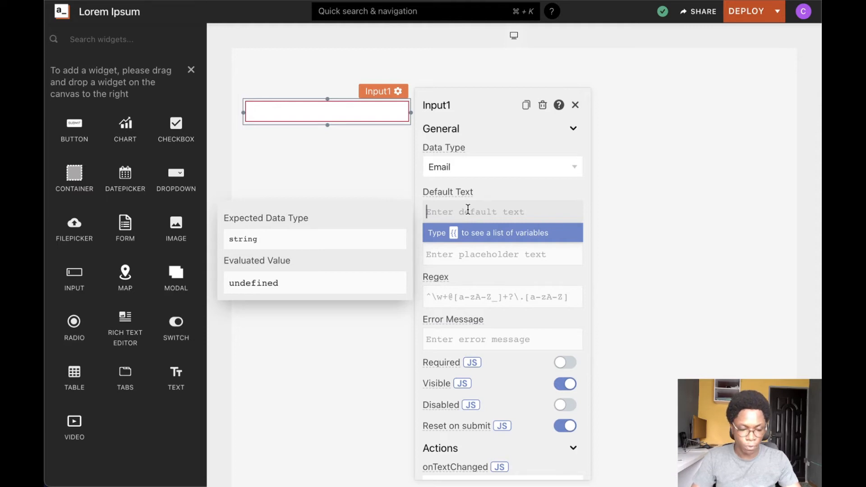
{"action": "type", "text": "{{}}"}
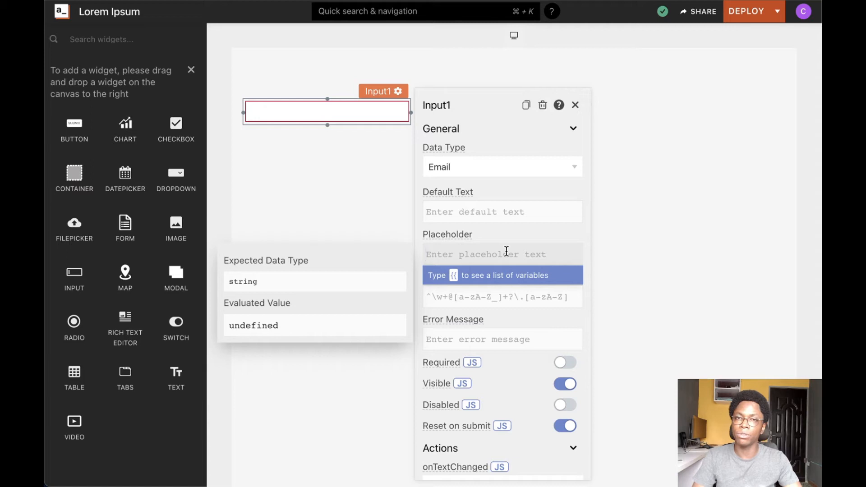
Enter 'your email id' as the Email input's placeholder.
{"action": "left_click", "coordinate": [487, 254]}
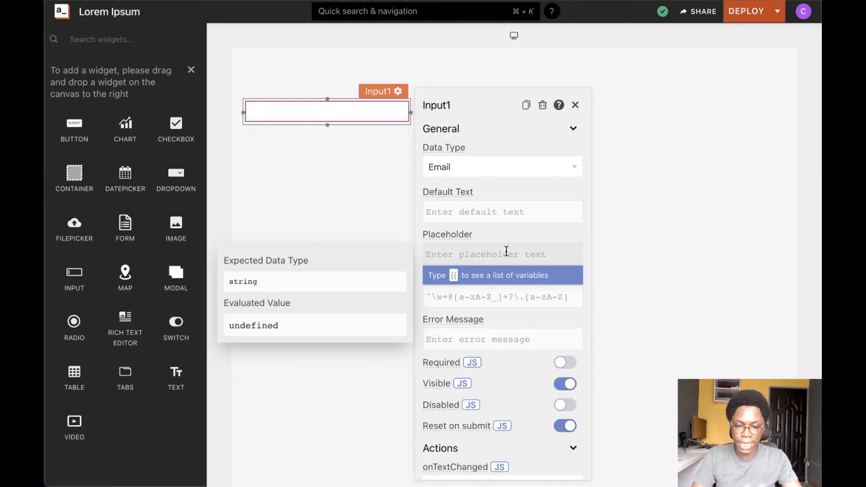
{"action": "type", "text": "your em"}
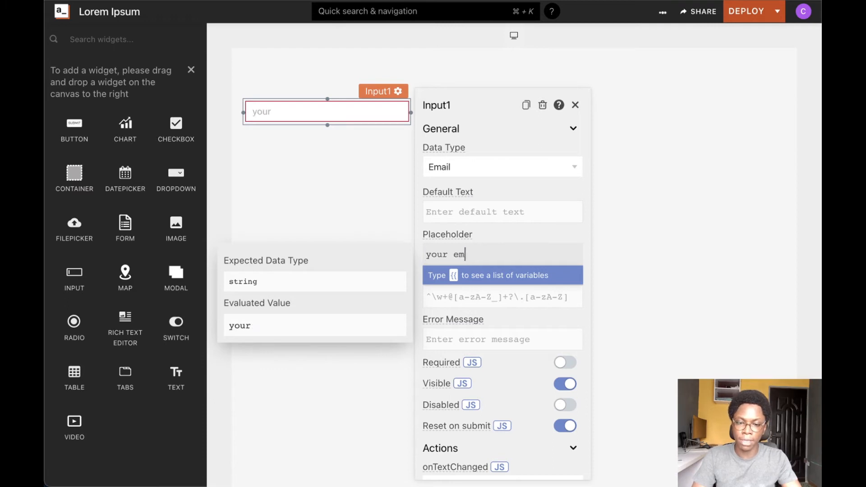
{"action": "type", "text": "ail id"}
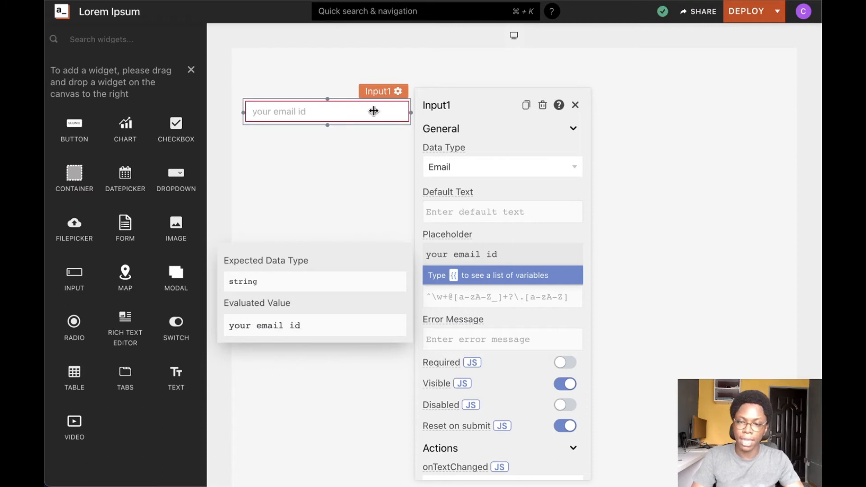
{"action": "mouse_move", "coordinate": [302, 112]}
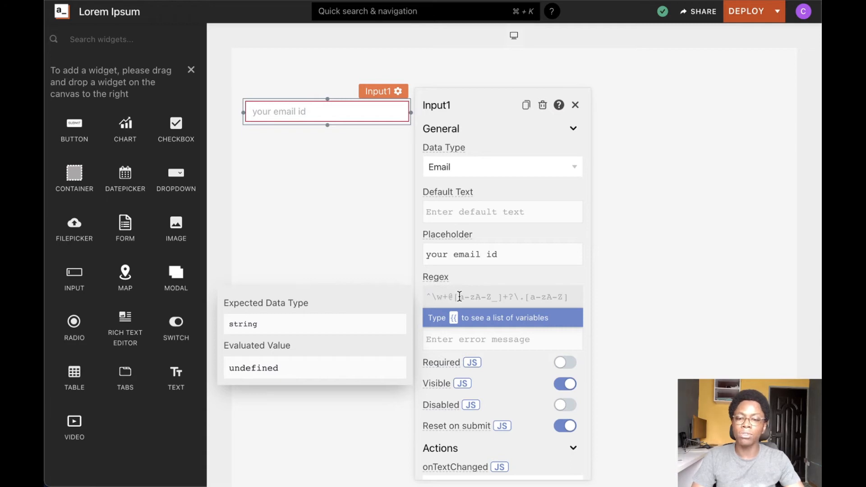
{"action": "left_click", "coordinate": [428, 297]}
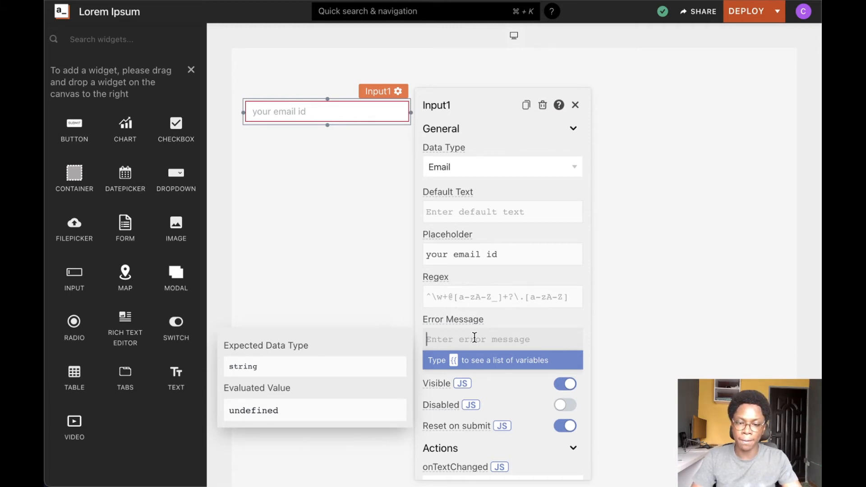
Set the error message to 'wrong email id' and trigger it by entering 'example'.
{"action": "type", "text": "wrong em"}
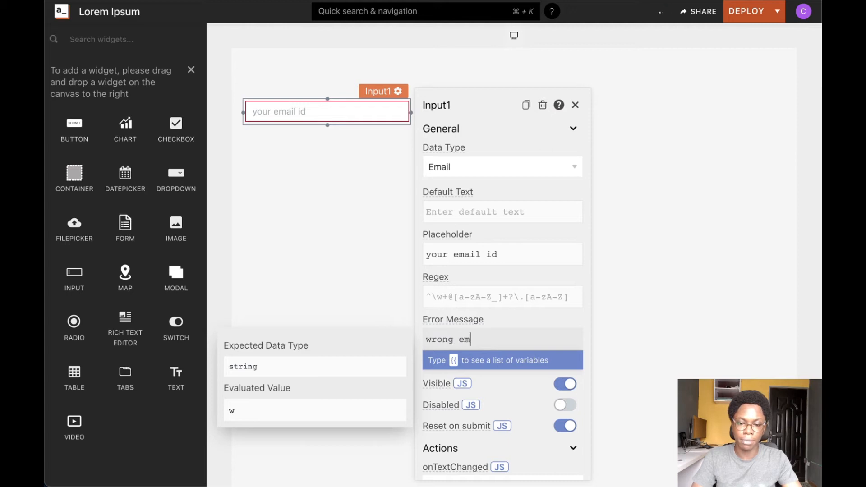
{"action": "type", "text": "ail id"}
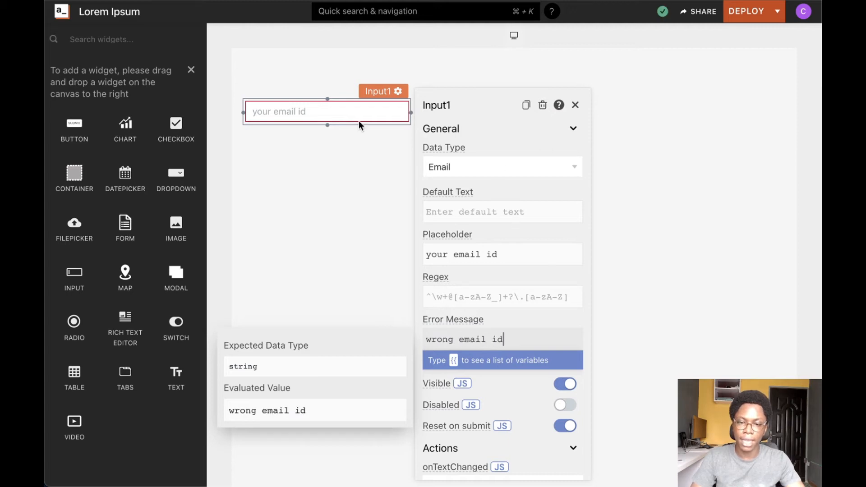
{"action": "left_click", "coordinate": [325, 111]}
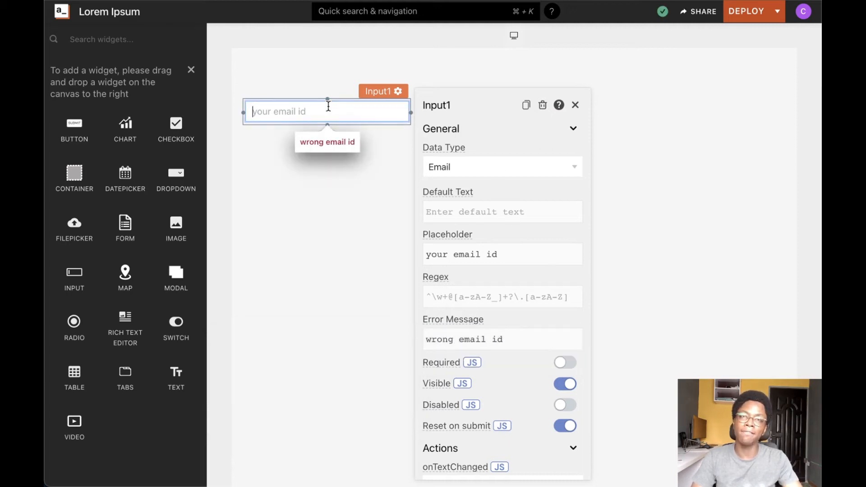
{"action": "type", "text": "exam"}
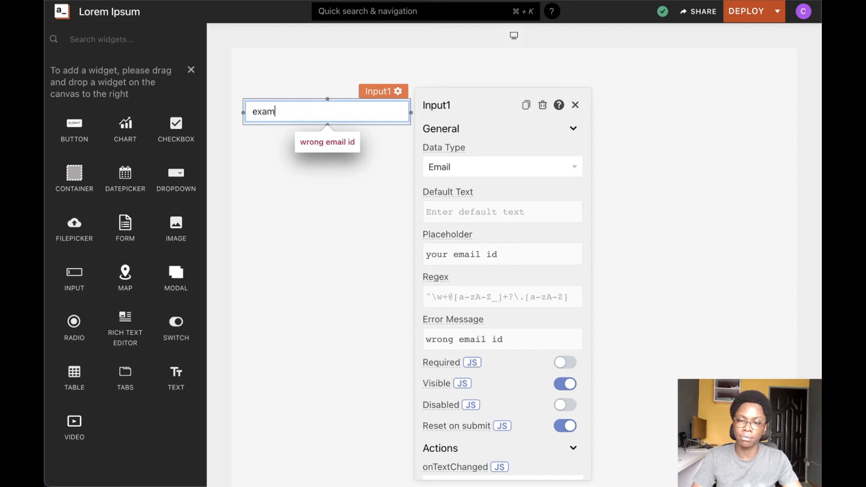
{"action": "type", "text": "ple"}
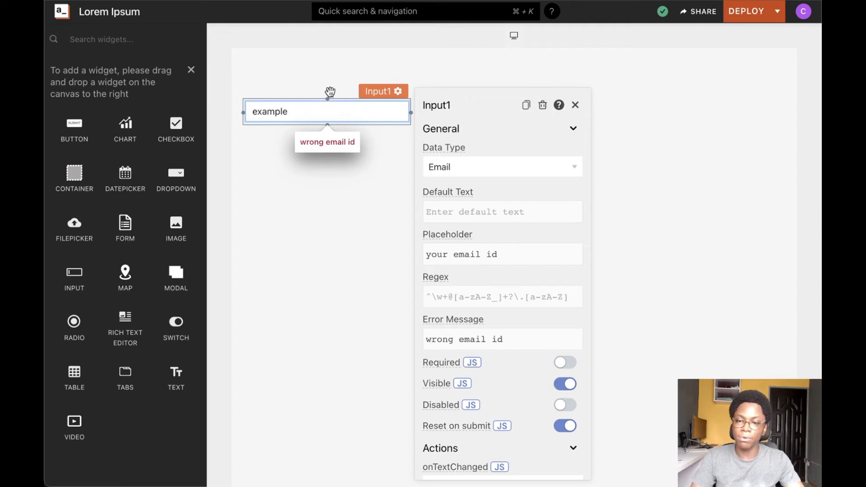
{"action": "mouse_move", "coordinate": [304, 158]}
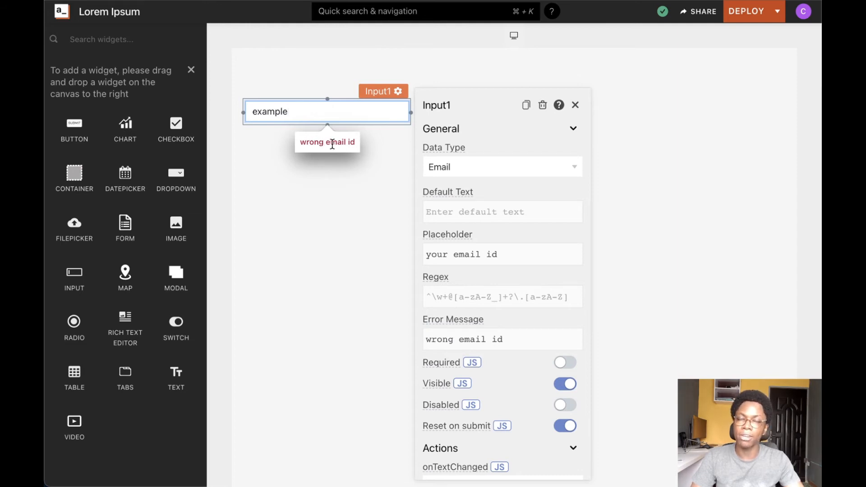
{"action": "mouse_move", "coordinate": [318, 158]}
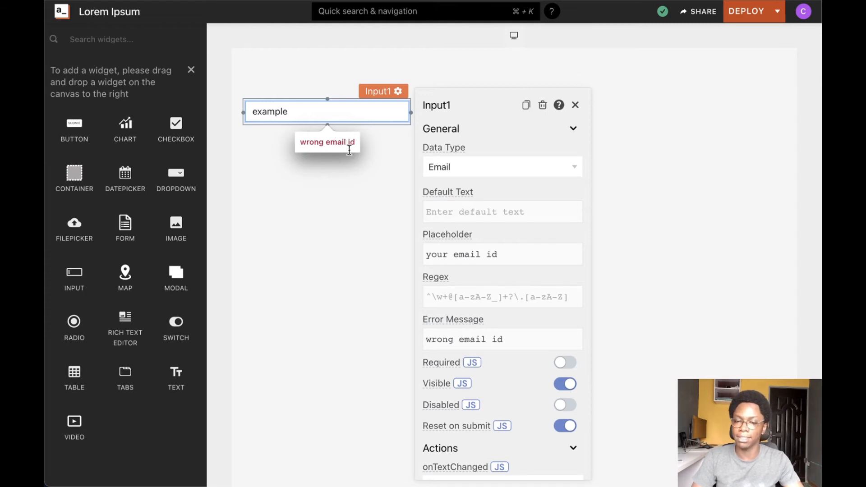
{"action": "scroll", "scroll_direction": "down", "scroll_amount": 3}
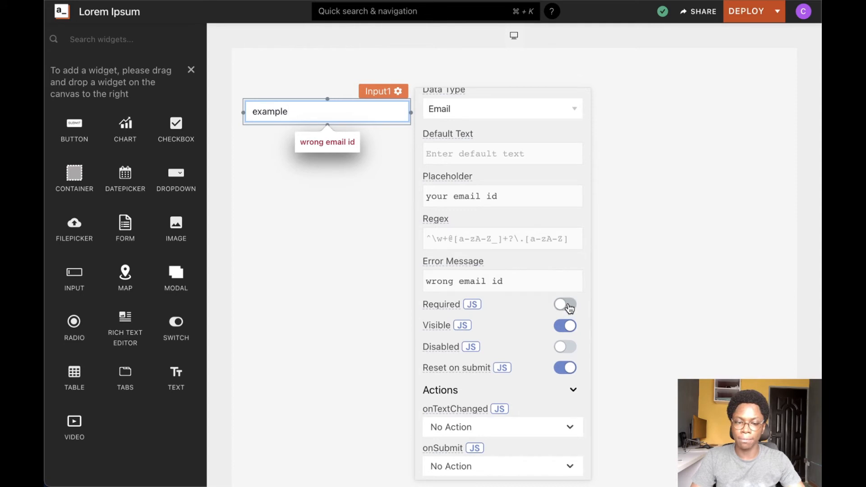
{"action": "left_click", "coordinate": [564, 305]}
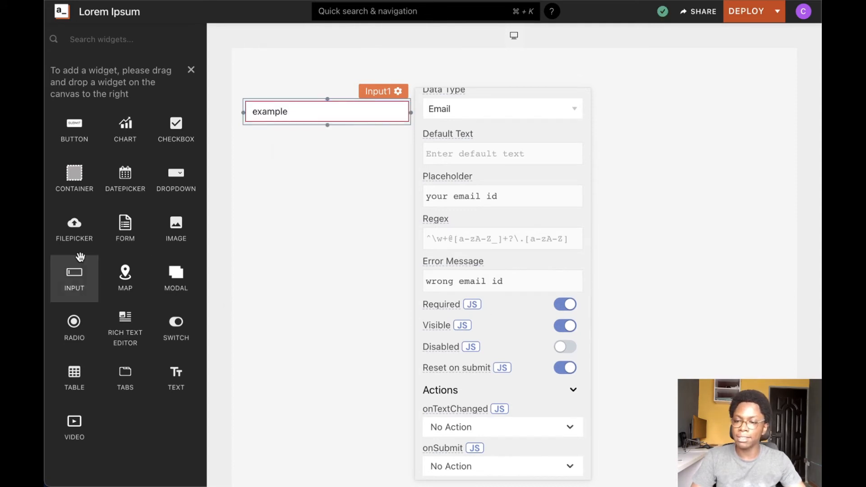
{"action": "mouse_move", "coordinate": [118, 200]}
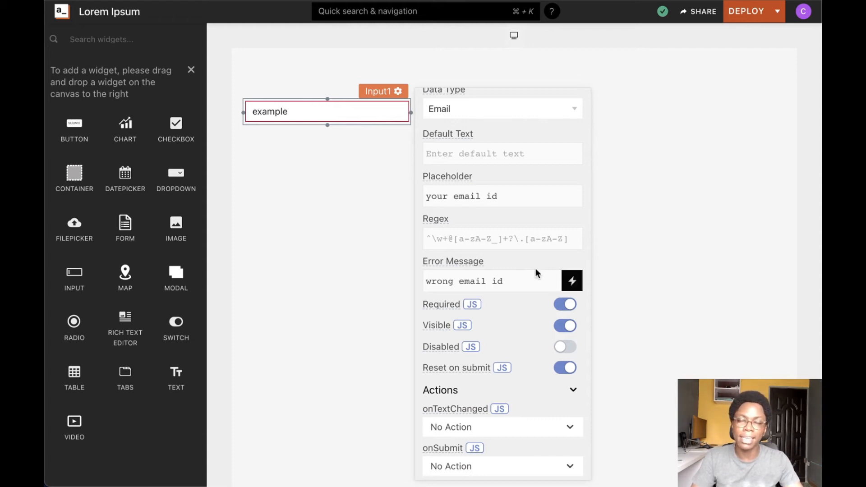
{"action": "mouse_move", "coordinate": [532, 280]}
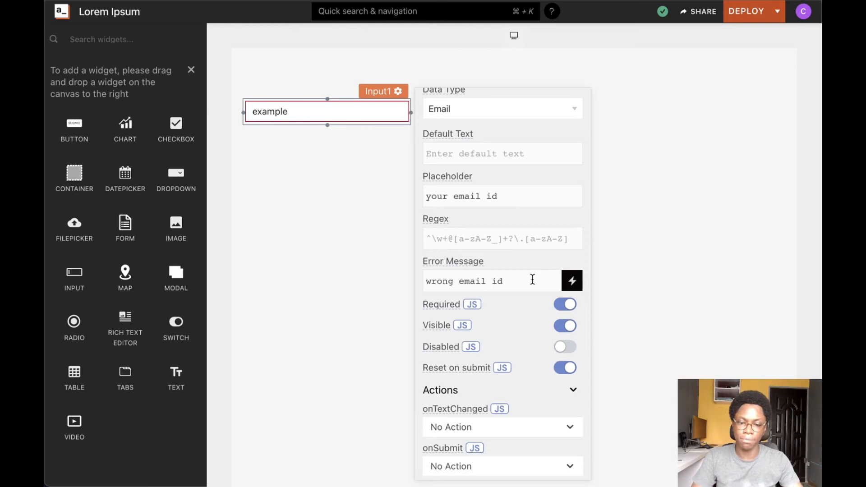
{"action": "left_click", "coordinate": [565, 303]}
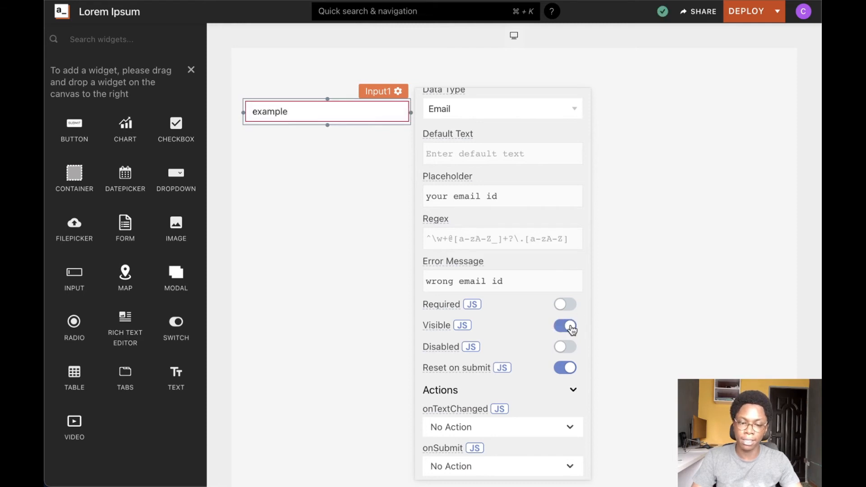
{"action": "mouse_move", "coordinate": [567, 338]}
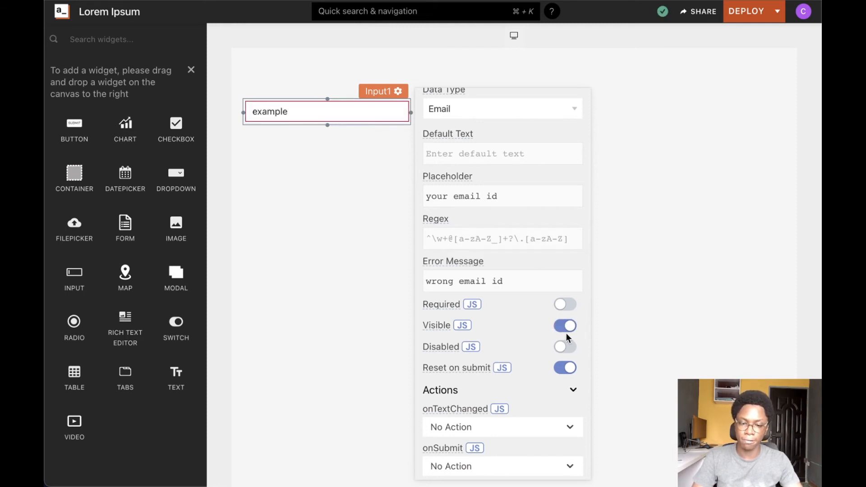
{"action": "mouse_move", "coordinate": [564, 347]}
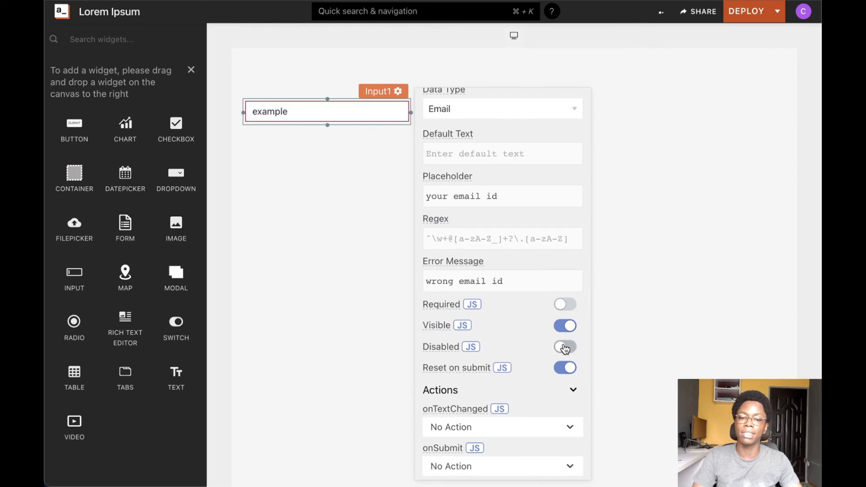
Switch the Disabled property to a JavaScript value showing false.
{"action": "left_click", "coordinate": [565, 347]}
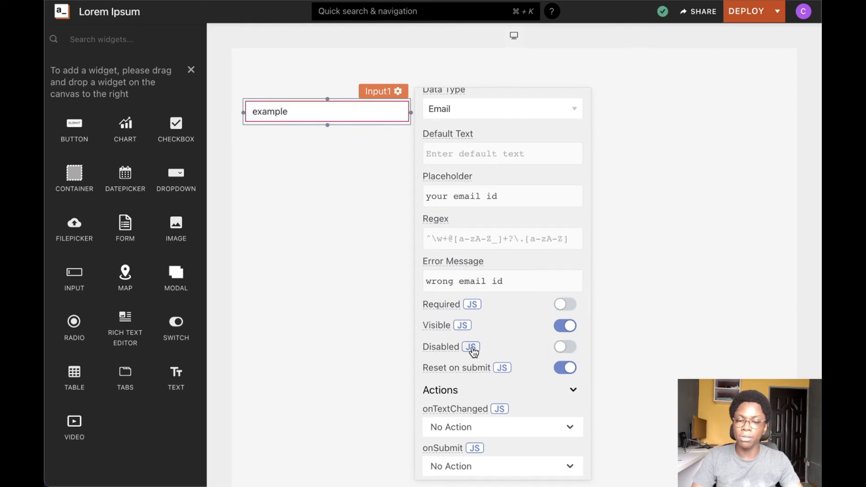
{"action": "left_click", "coordinate": [470, 347]}
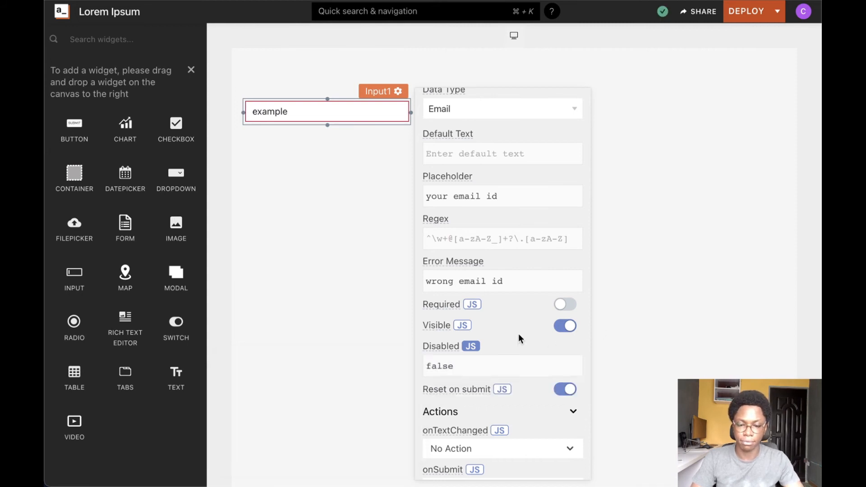
{"action": "scroll", "scroll_direction": "down", "scroll_amount": 3}
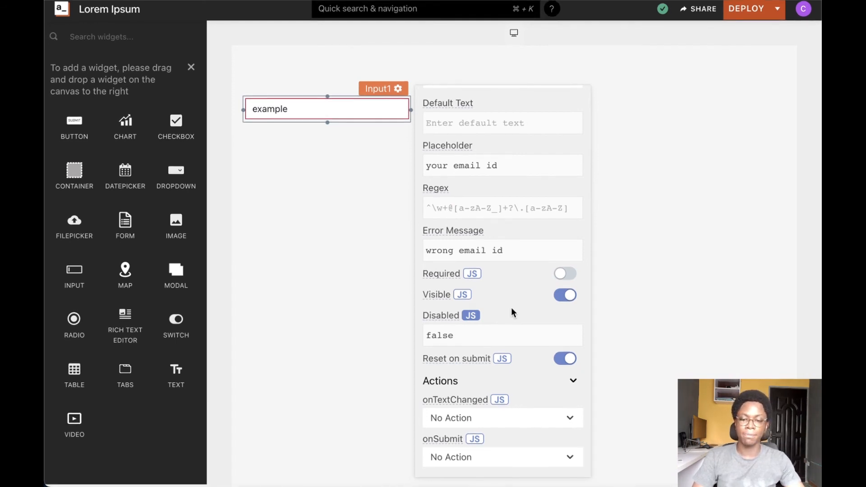
{"action": "mouse_move", "coordinate": [447, 399]}
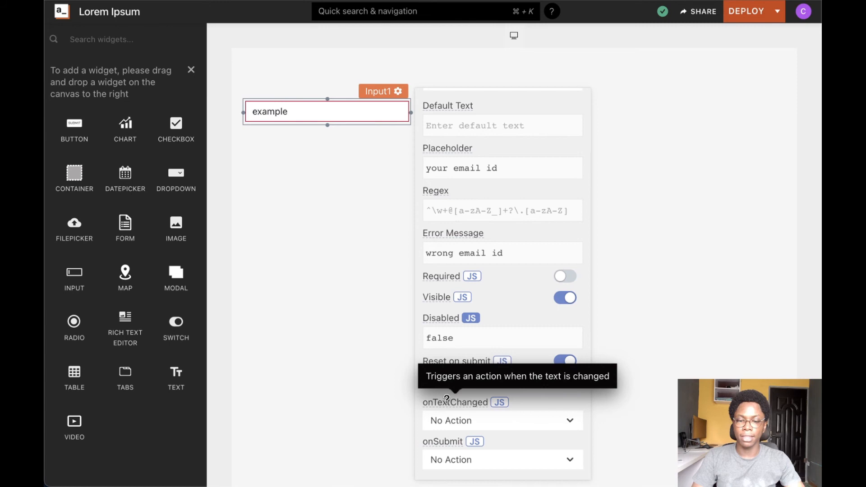
{"action": "mouse_move", "coordinate": [526, 409]}
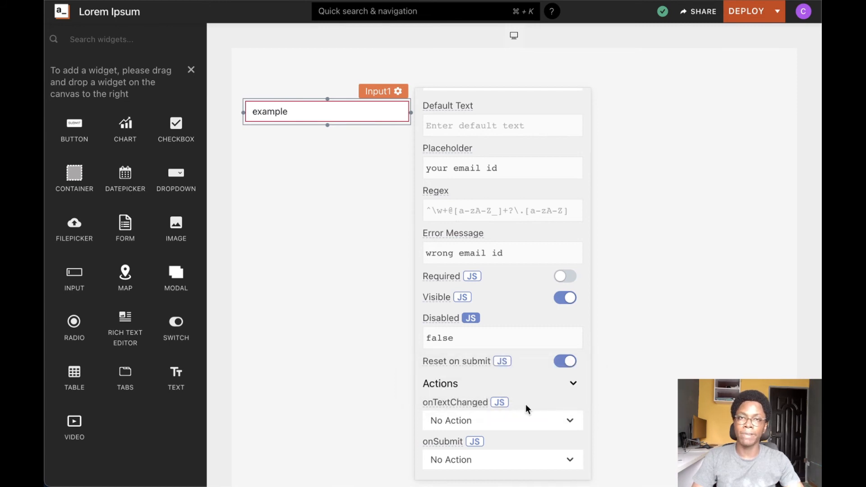
{"action": "mouse_move", "coordinate": [458, 402]}
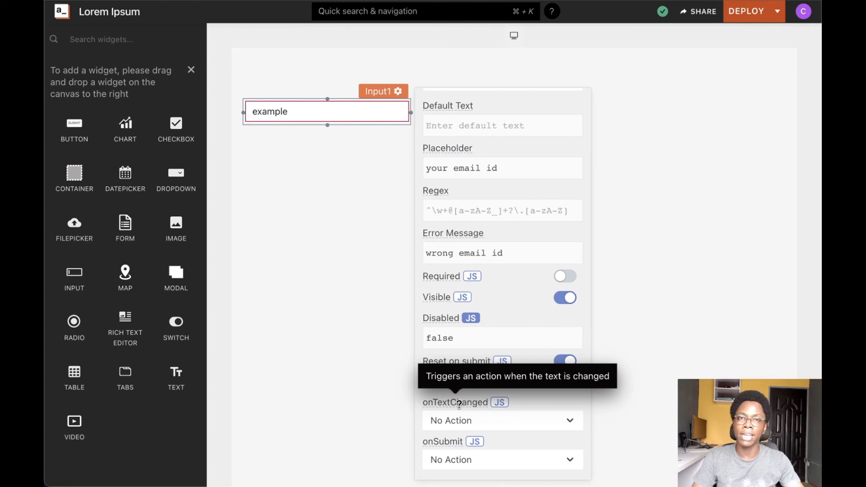
{"action": "mouse_move", "coordinate": [450, 423]}
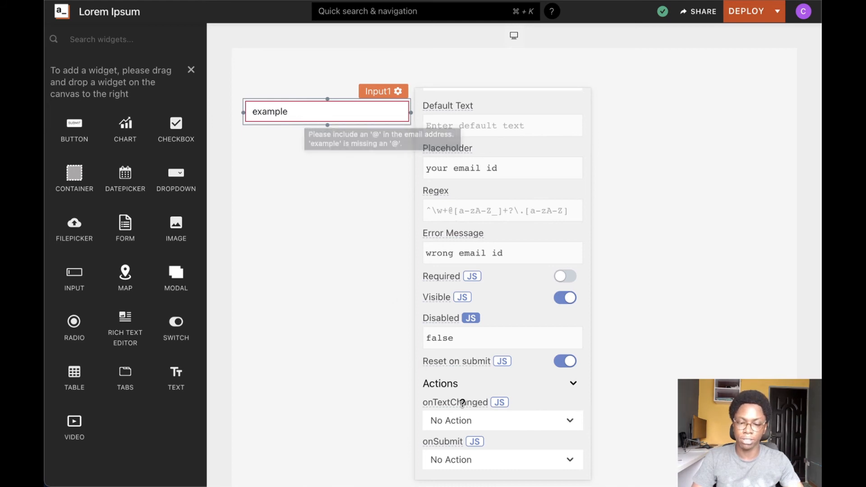
Browse the onTextChanged actions, then turn onTextChanged into an empty {{}} JavaScript binding.
{"action": "left_click", "coordinate": [500, 421]}
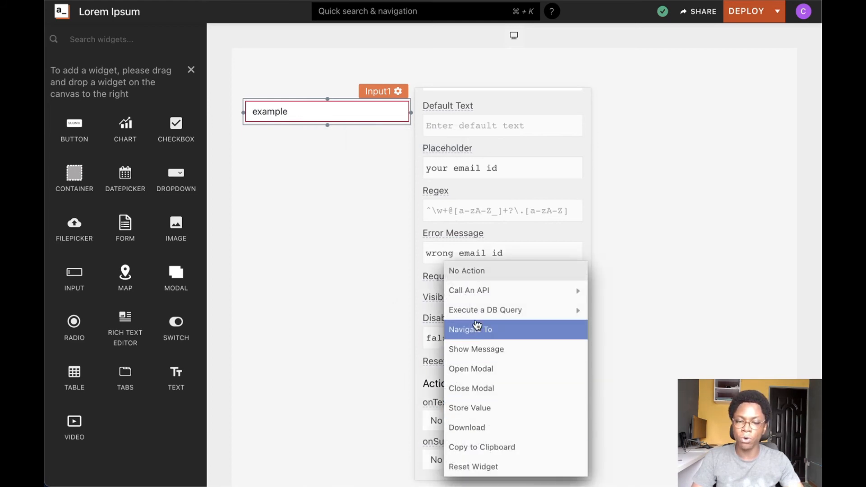
{"action": "mouse_move", "coordinate": [482, 389]}
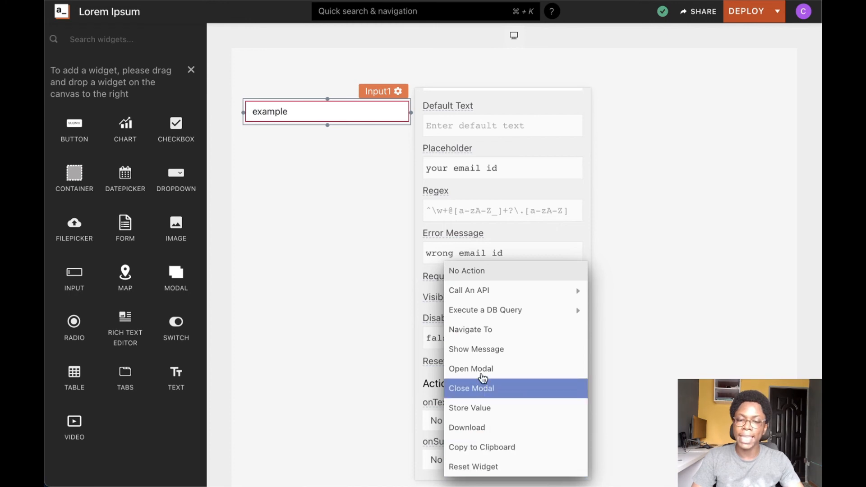
{"action": "mouse_move", "coordinate": [438, 422]}
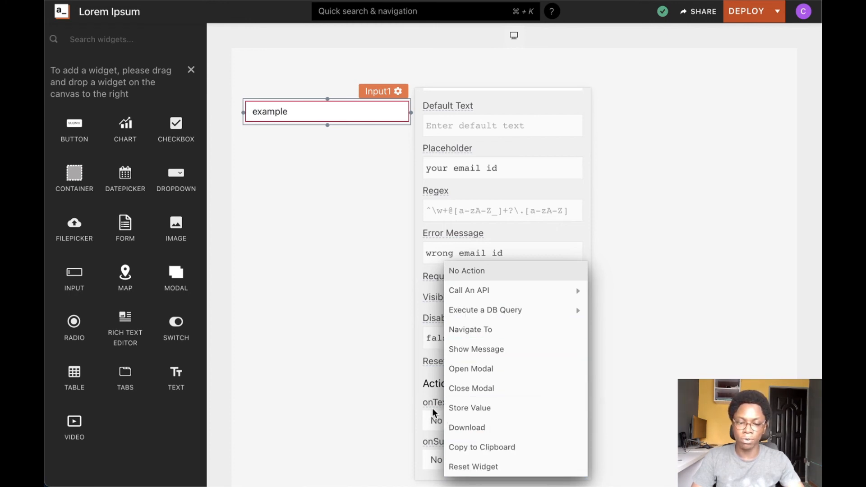
{"action": "left_click", "coordinate": [467, 271]}
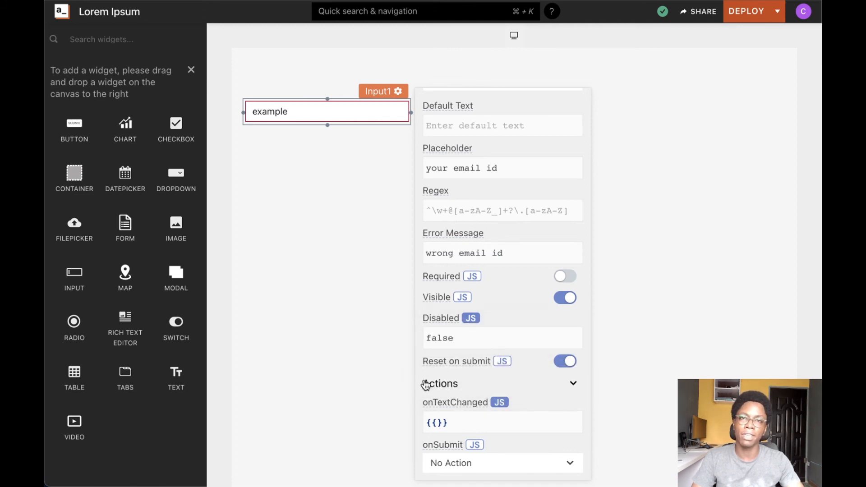
{"action": "scroll", "scroll_direction": "down", "scroll_amount": 3}
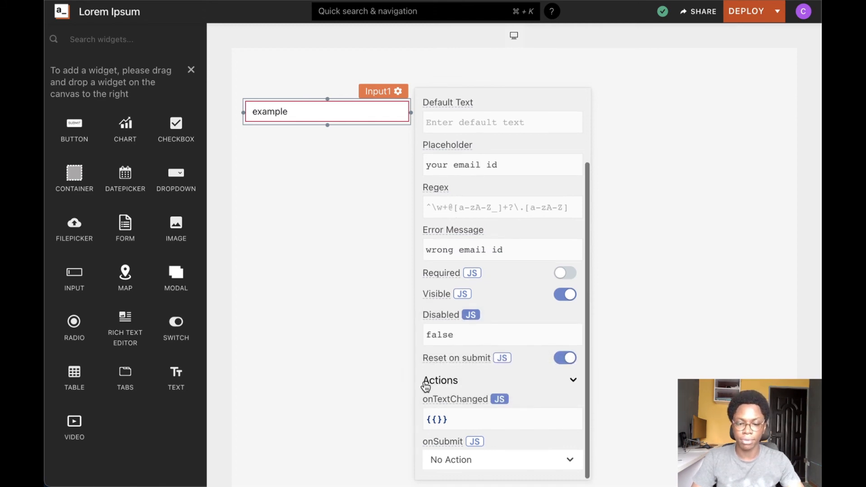
{"action": "mouse_move", "coordinate": [442, 441]}
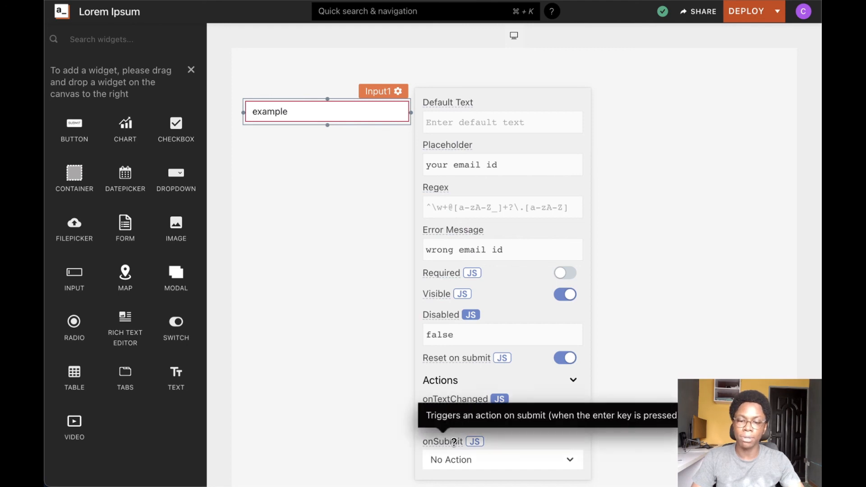
Set onSubmit to Show Message with the message 'Hello'.
{"action": "left_click", "coordinate": [502, 459]}
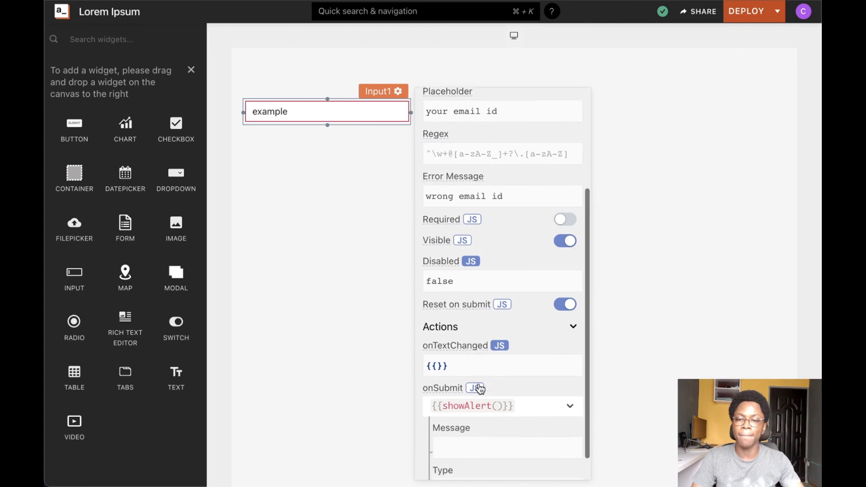
{"action": "scroll", "scroll_direction": "down", "scroll_amount": 3}
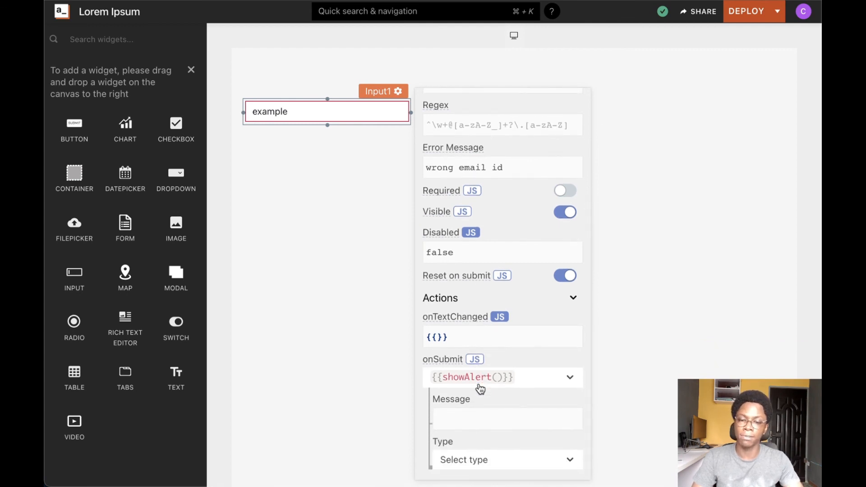
{"action": "type", "text": "B"}
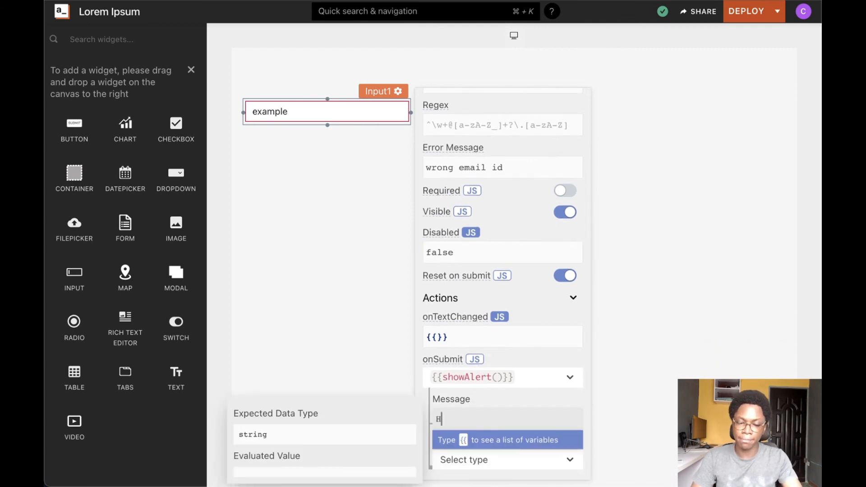
{"action": "type", "text": "Hello"}
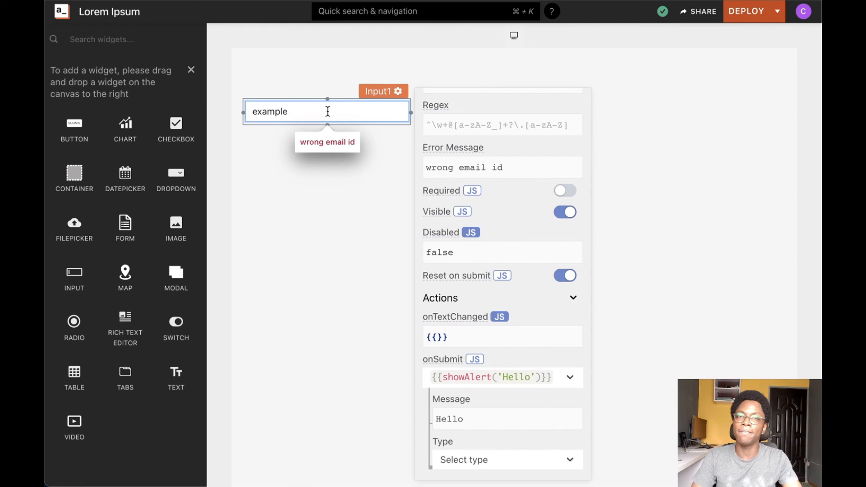
Submit text in the Email input so it resets to 'your email id', then deselect it.
{"action": "type", "text": "@e"}
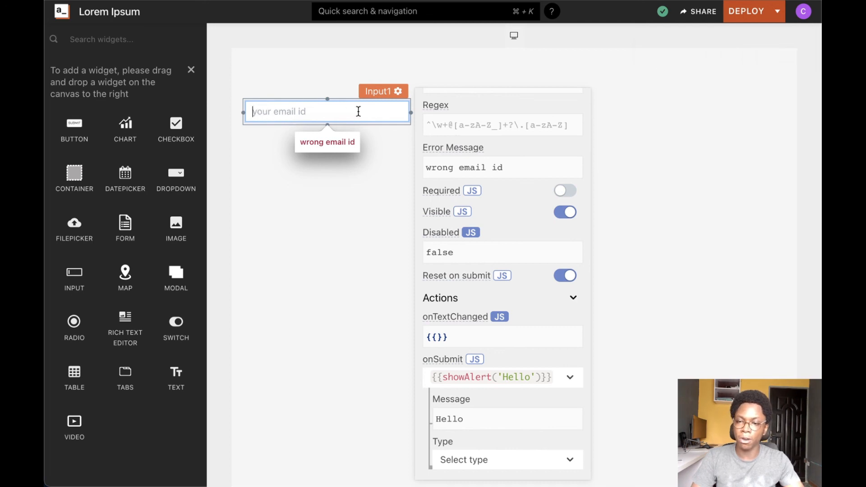
{"action": "mouse_move", "coordinate": [490, 283]}
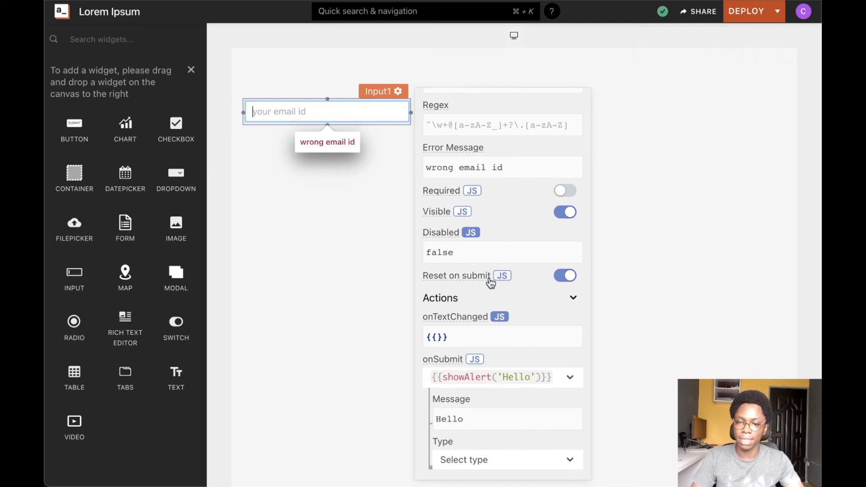
{"action": "mouse_move", "coordinate": [471, 275]}
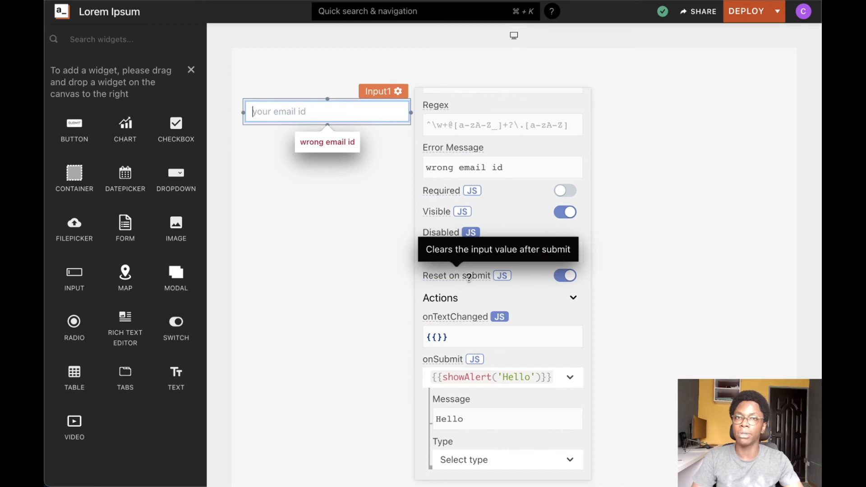
{"action": "mouse_move", "coordinate": [427, 272]}
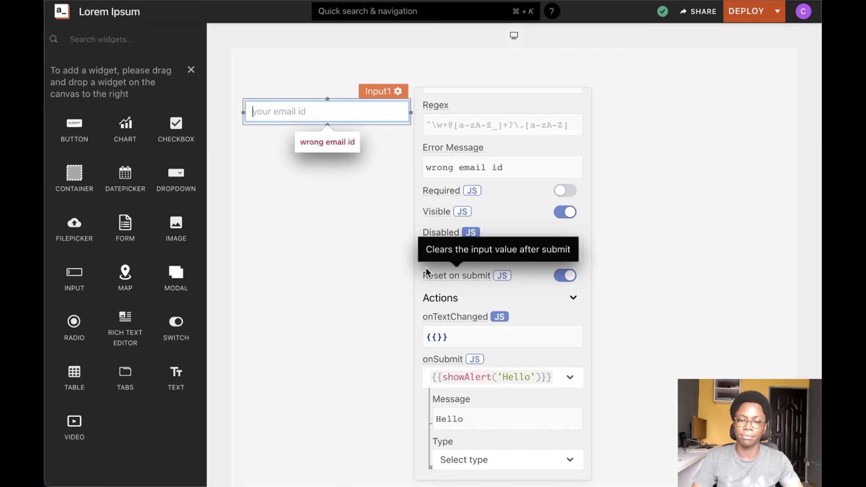
{"action": "left_click", "coordinate": [379, 217]}
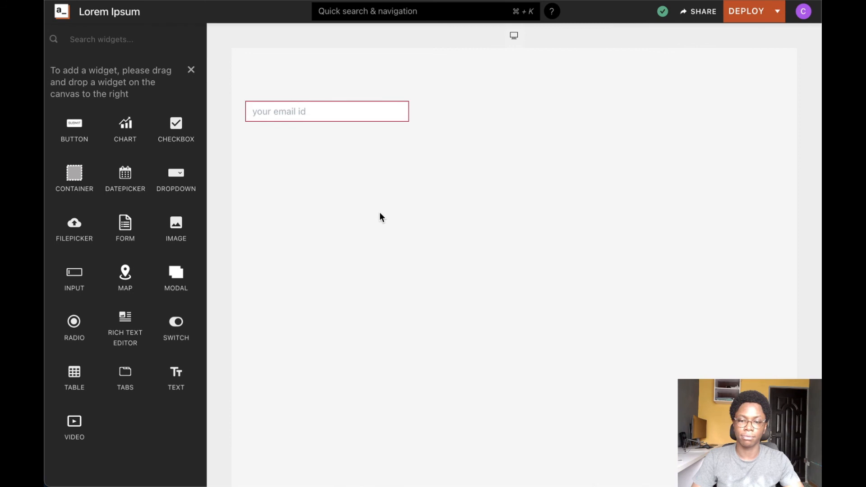